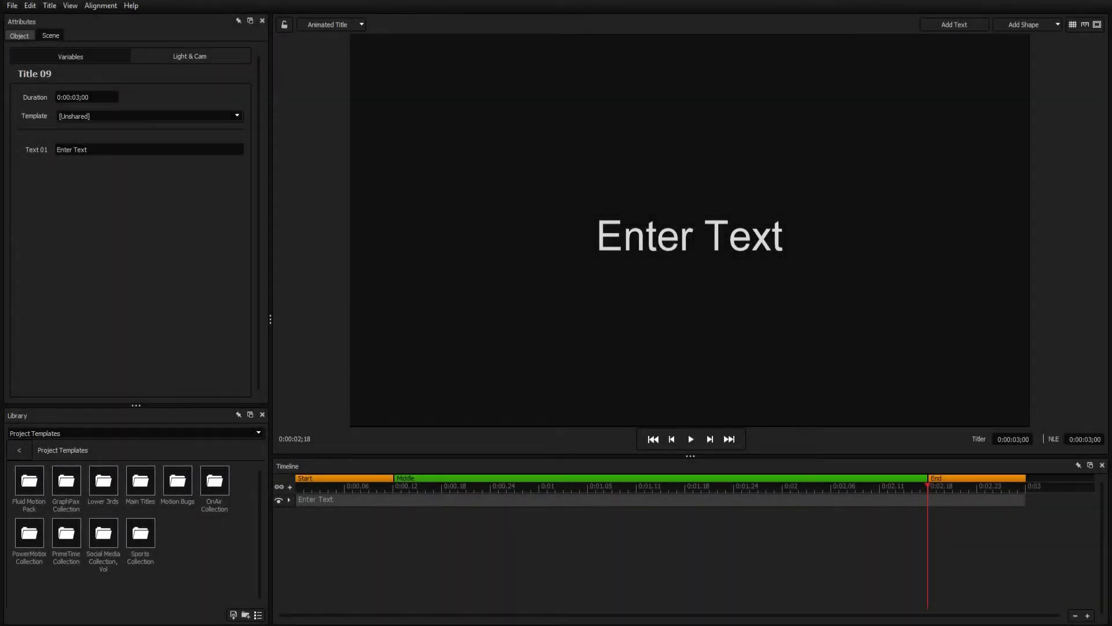
pyautogui.moveTo(1041, 31)
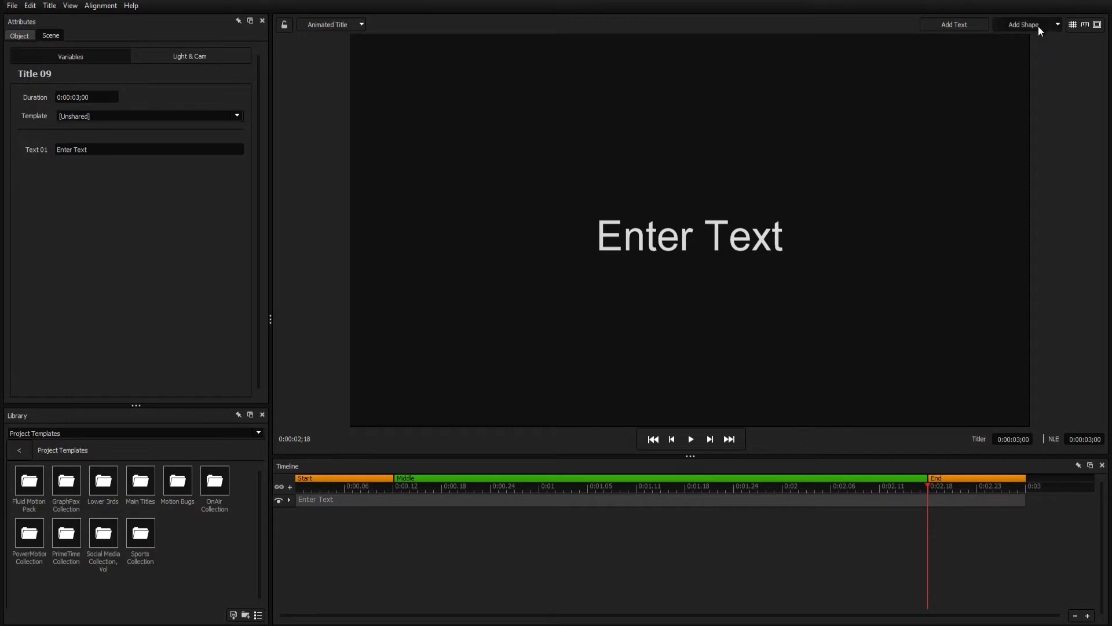
# Add a rectangle shape and fill its 3D face with the smoke_texture2736 image.
pyautogui.click(1023, 24)
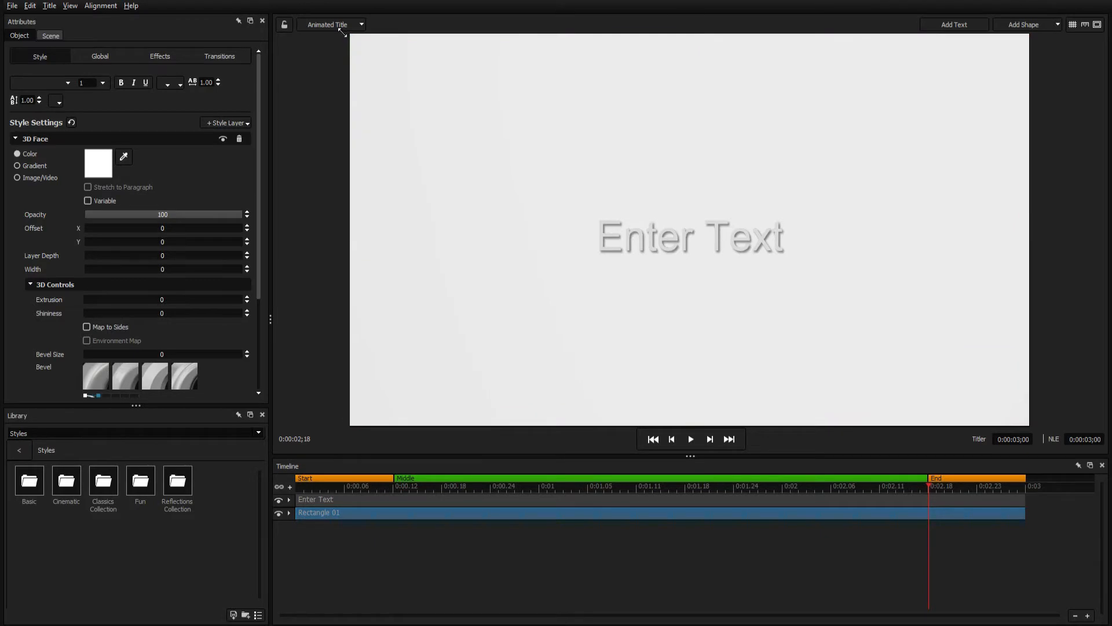
pyautogui.moveTo(343, 37)
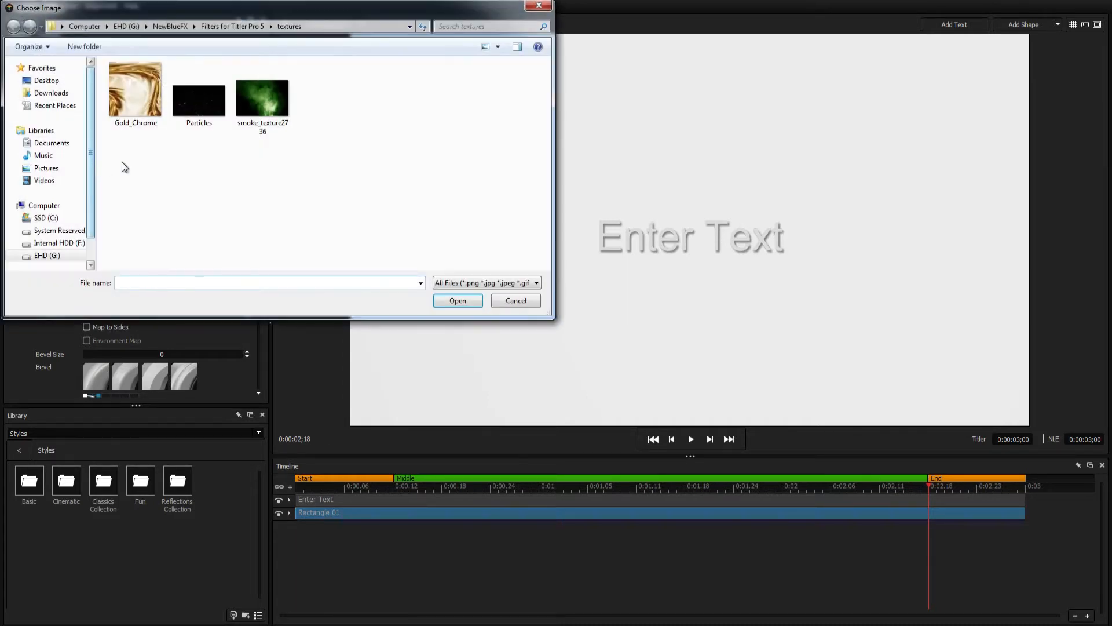
pyautogui.doubleClick(262, 99)
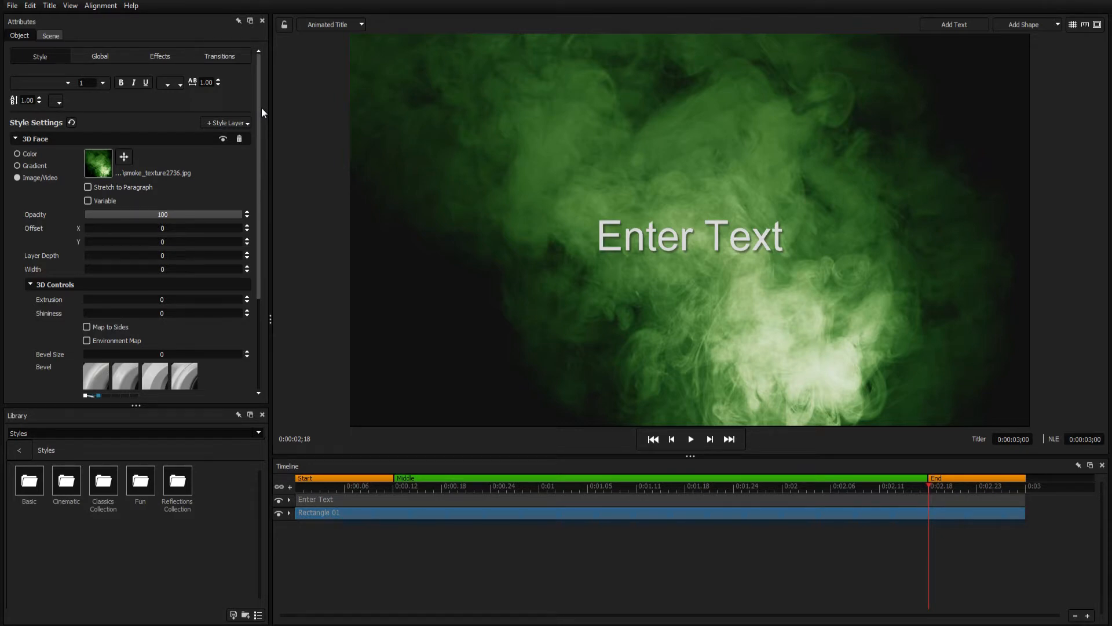
# Apply the Dusk tint preset to the smoke layer, recolour it magenta and blend it as Overlay.
pyautogui.click(256, 432)
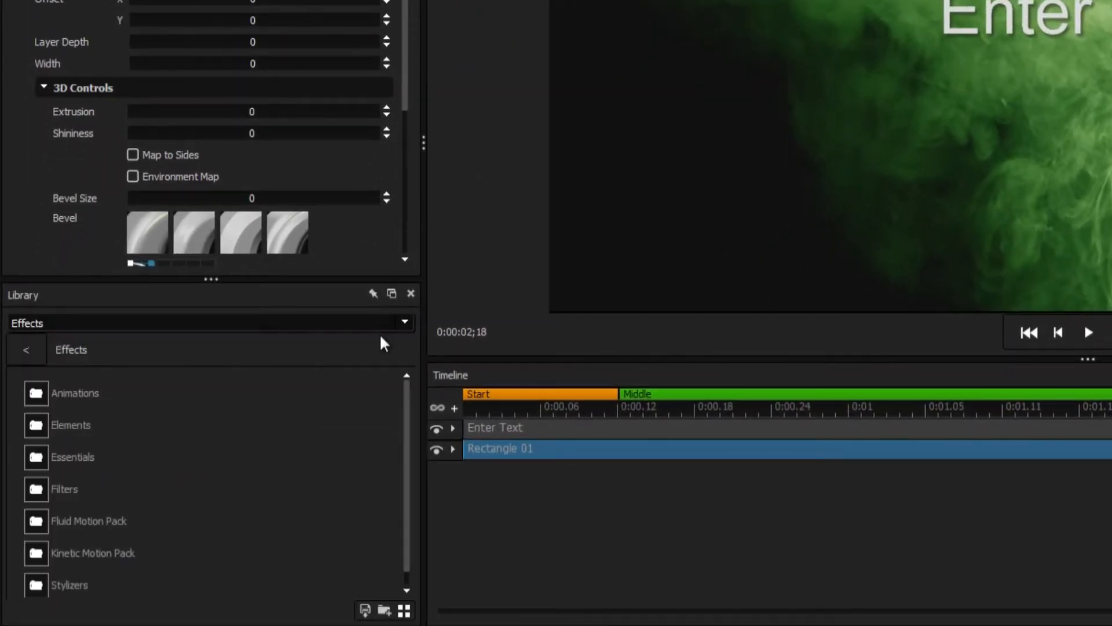
pyautogui.moveTo(46, 497)
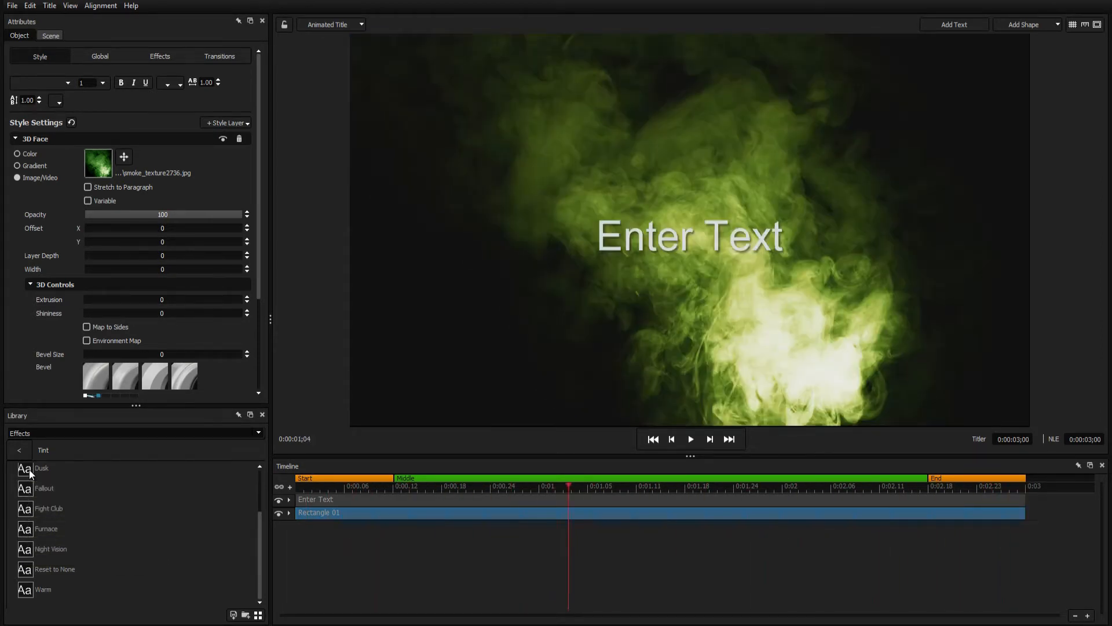
pyautogui.doubleClick(41, 467)
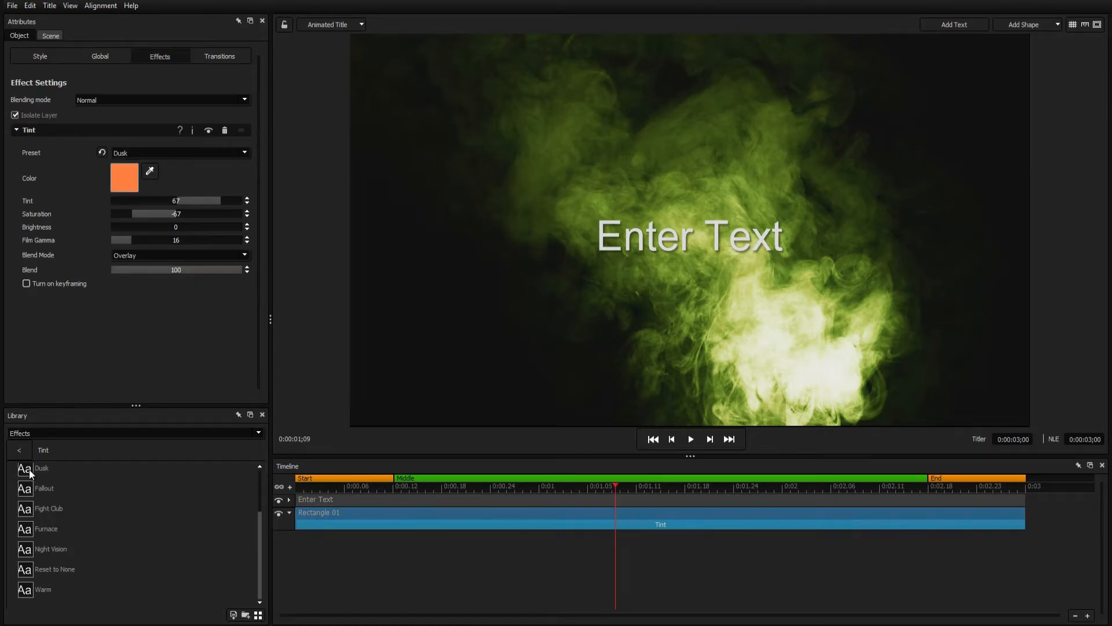
pyautogui.click(123, 177)
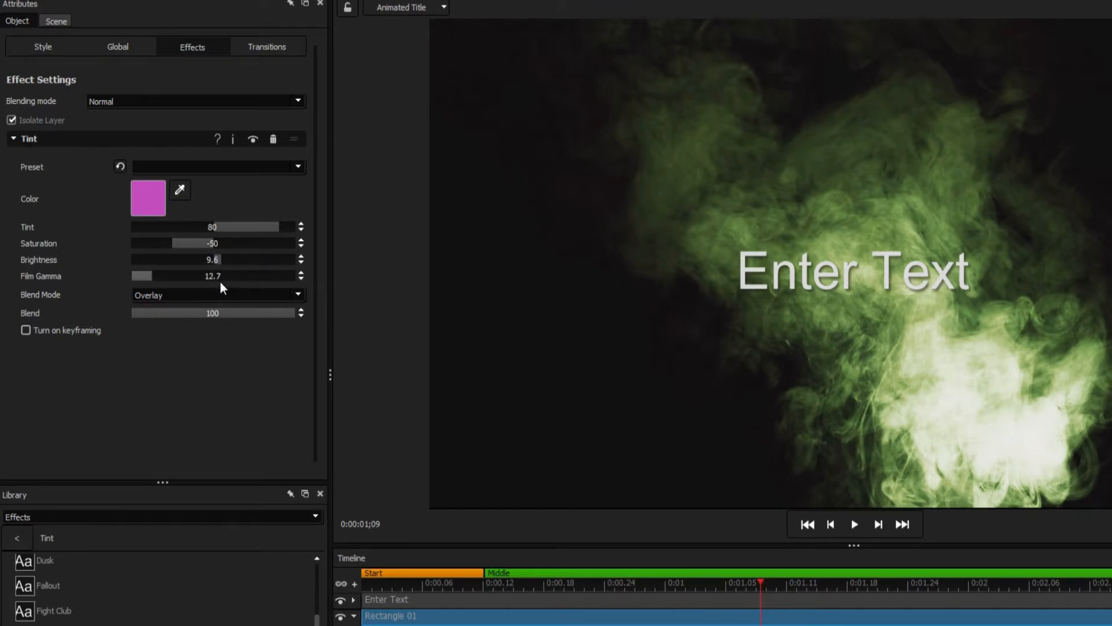
pyautogui.click(218, 295)
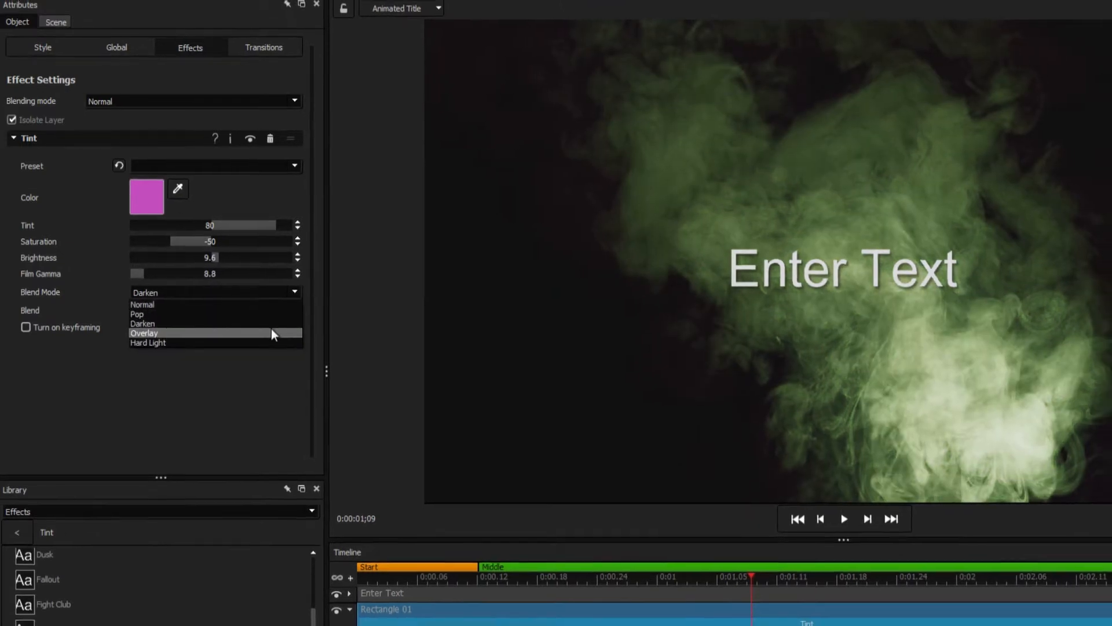
pyautogui.click(144, 332)
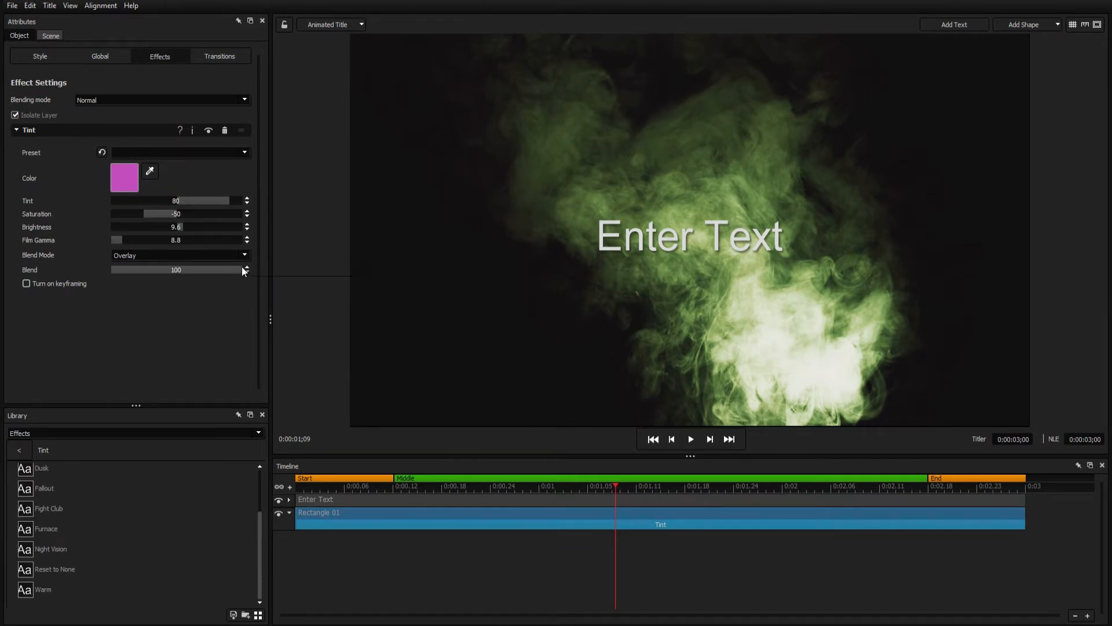
# Apply a Film Grain preset from the Filters effects to the smoke rectangle.
pyautogui.click(18, 449)
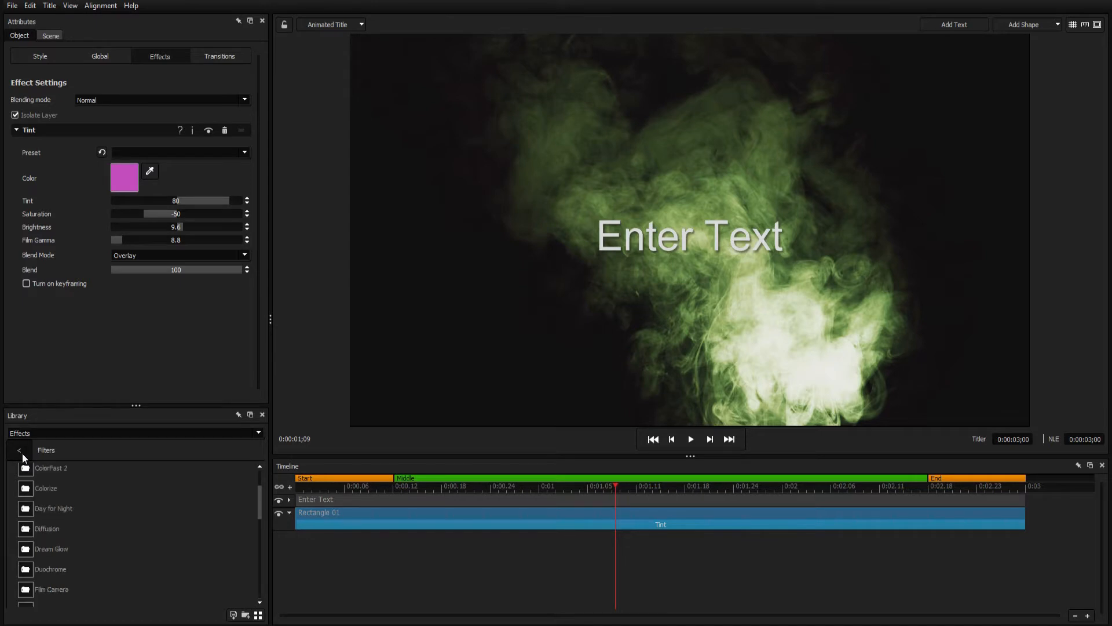
pyautogui.scroll(-3)
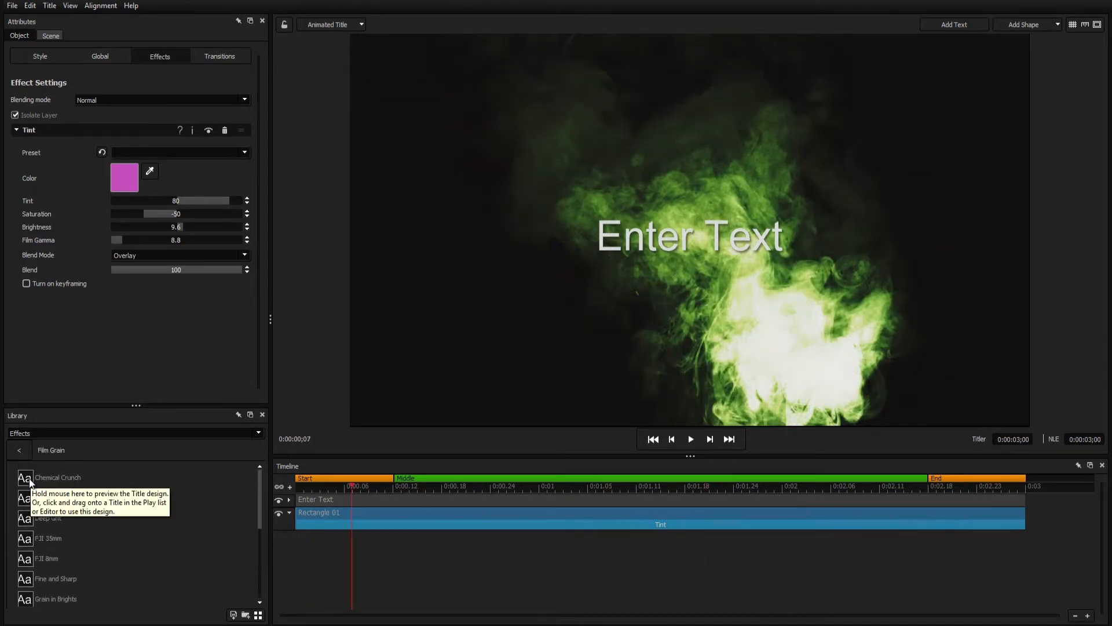
pyautogui.doubleClick(56, 478)
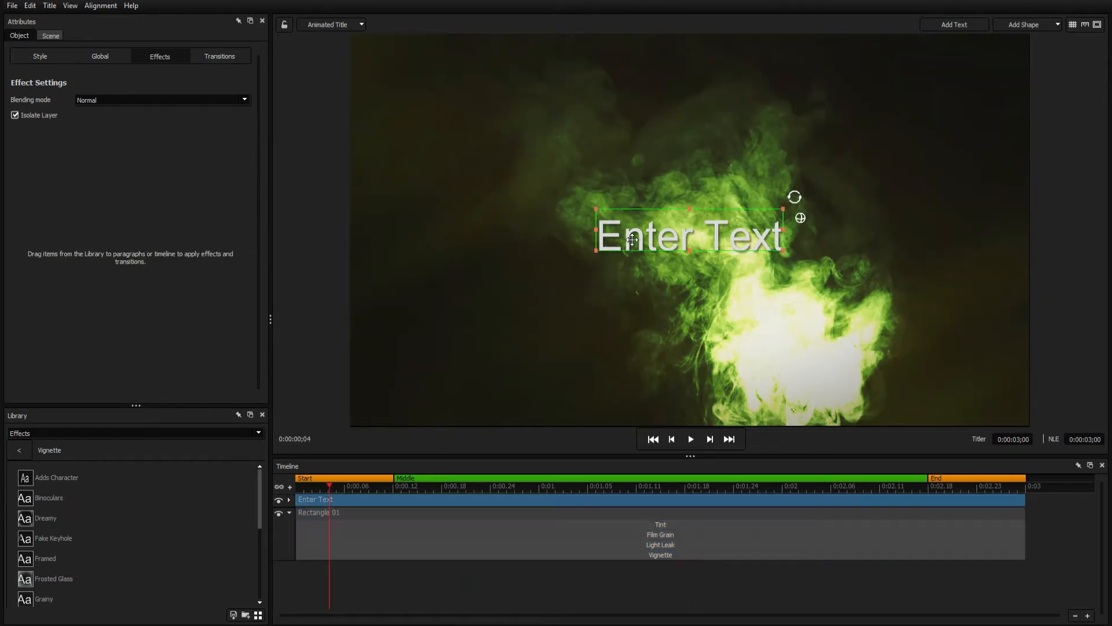
# Enter the text PARANORMAL, tilt it slightly and fill its face with the Gold_Chrome texture.
pyautogui.write('PARANORMAL')
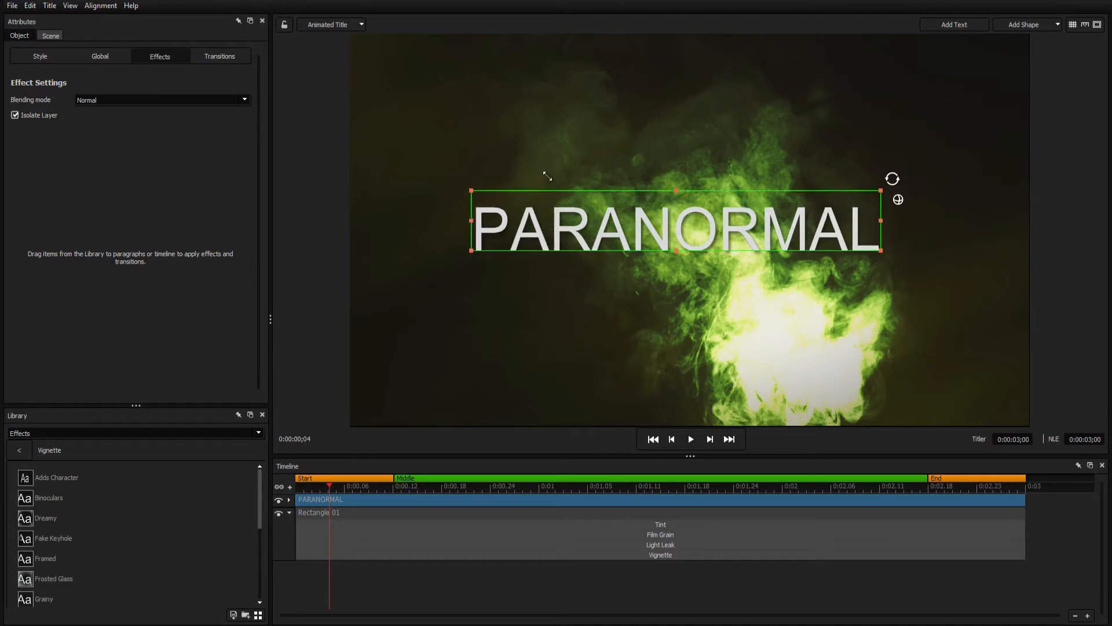
pyautogui.moveTo(892, 178); pyautogui.dragTo(927, 171)
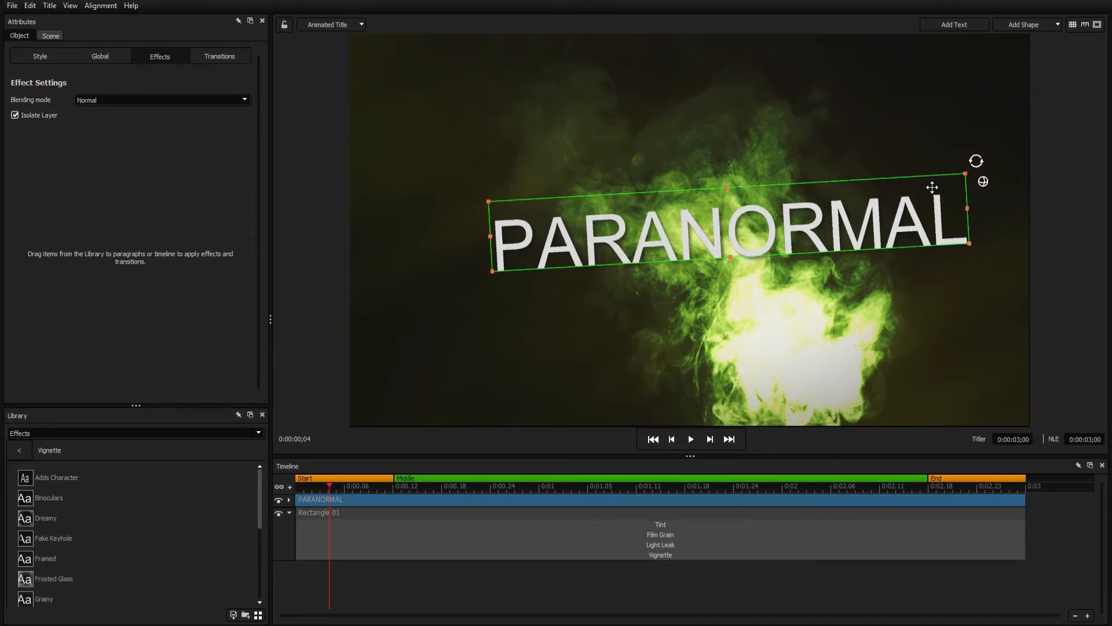
pyautogui.click(37, 56)
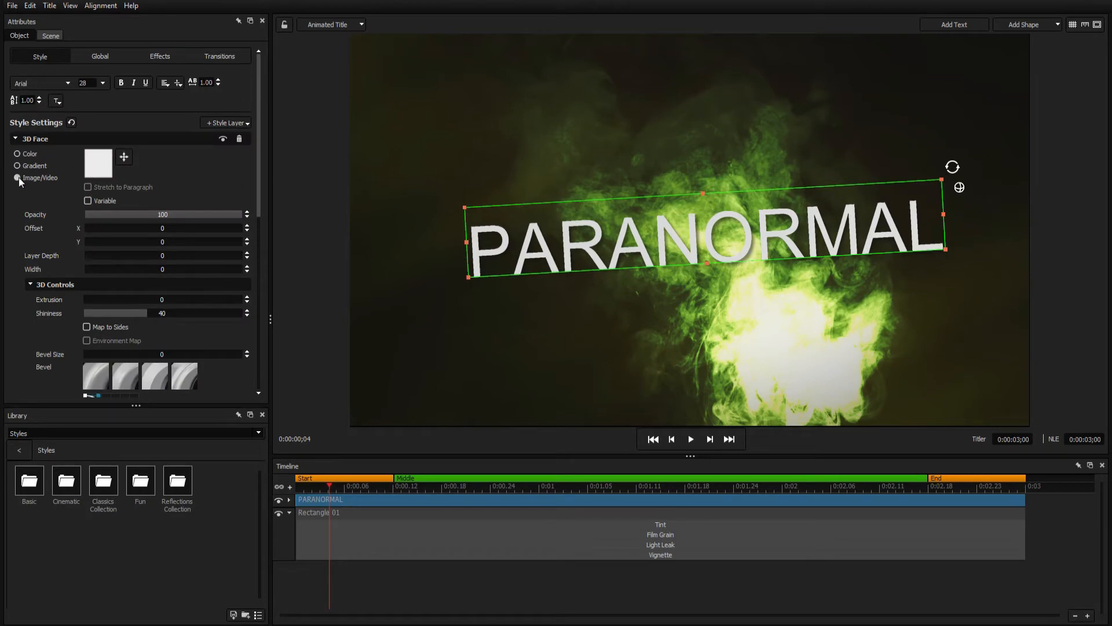
pyautogui.click(17, 177)
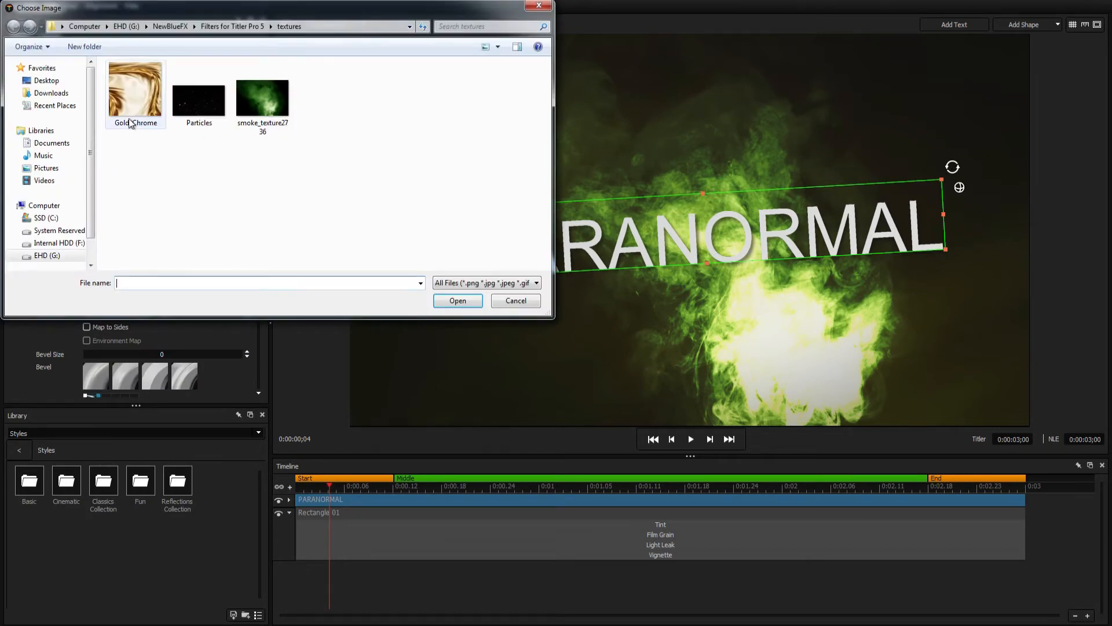
pyautogui.doubleClick(135, 90)
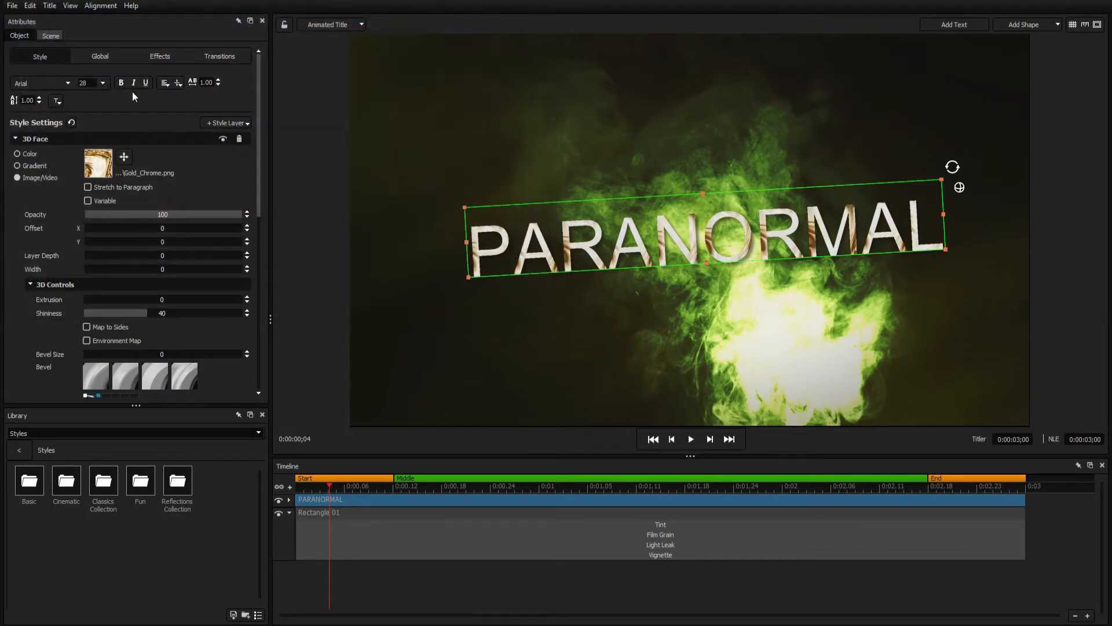
# Extrude the letters, enable environment reflections and bevel their edges.
pyautogui.moveTo(87, 299); pyautogui.dragTo(141, 299)
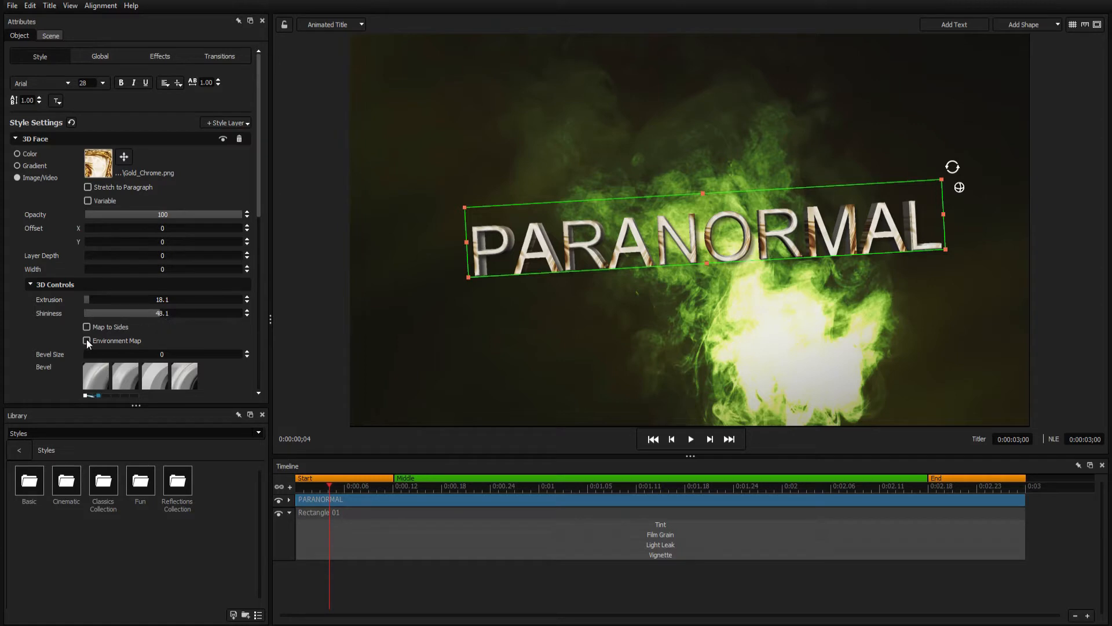
pyautogui.click(87, 341)
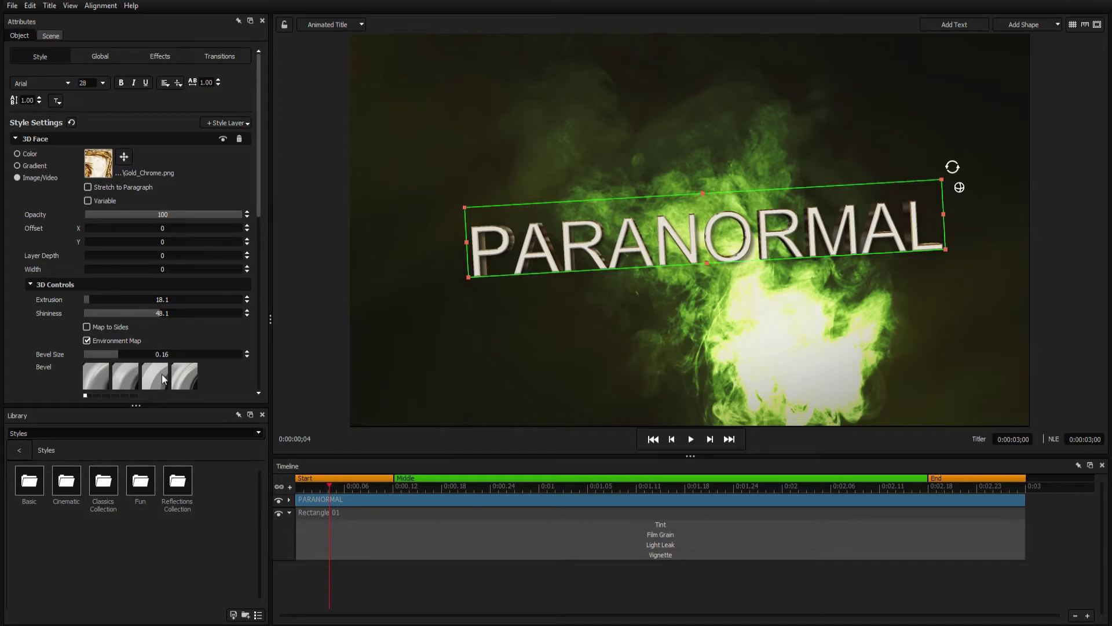
pyautogui.click(258, 432)
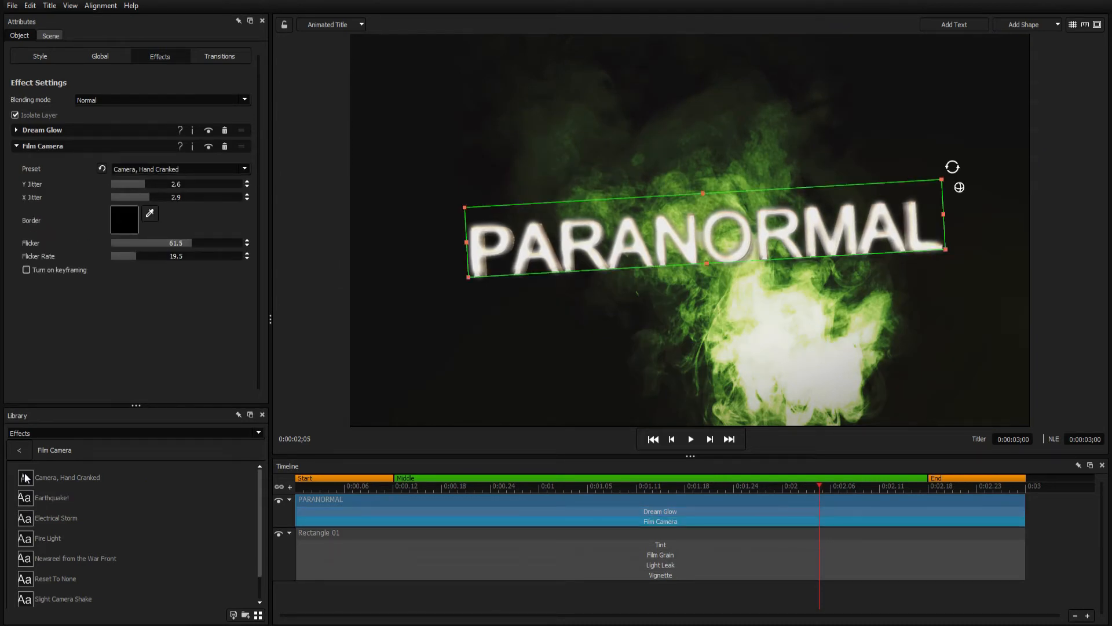
pyautogui.moveTo(399, 338)
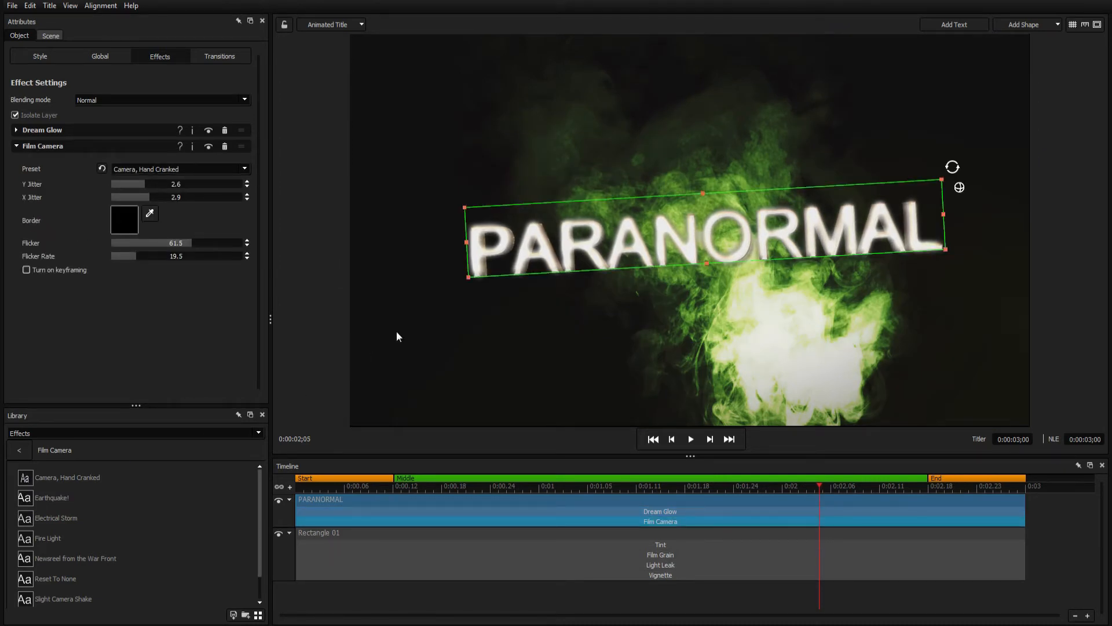
# Show the Add Shape choices (ellipse, rectangle, star).
pyautogui.click(1056, 24)
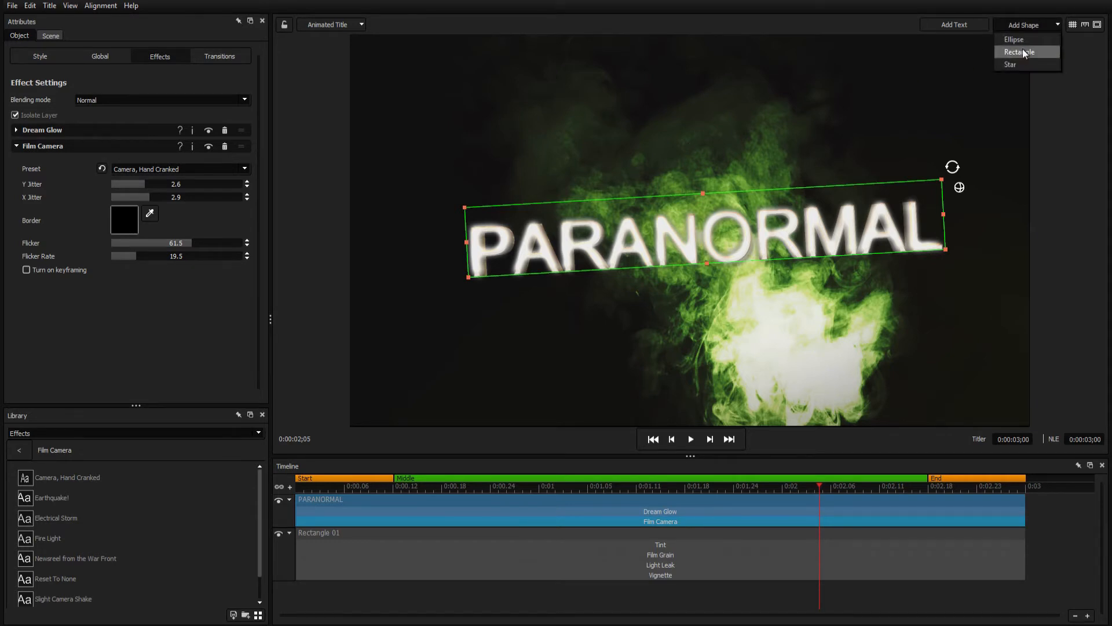
# Add a frame-covering rectangle with an image/video face for the particles clip, then return to the PARANORMAL layer.
pyautogui.click(1023, 52)
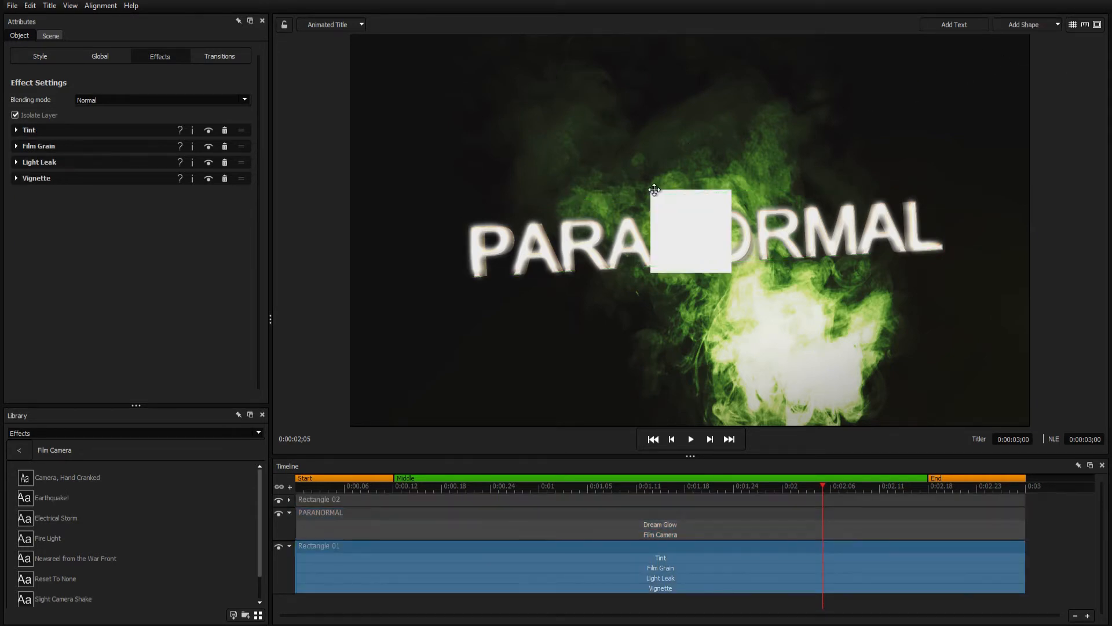
pyautogui.click(343, 499)
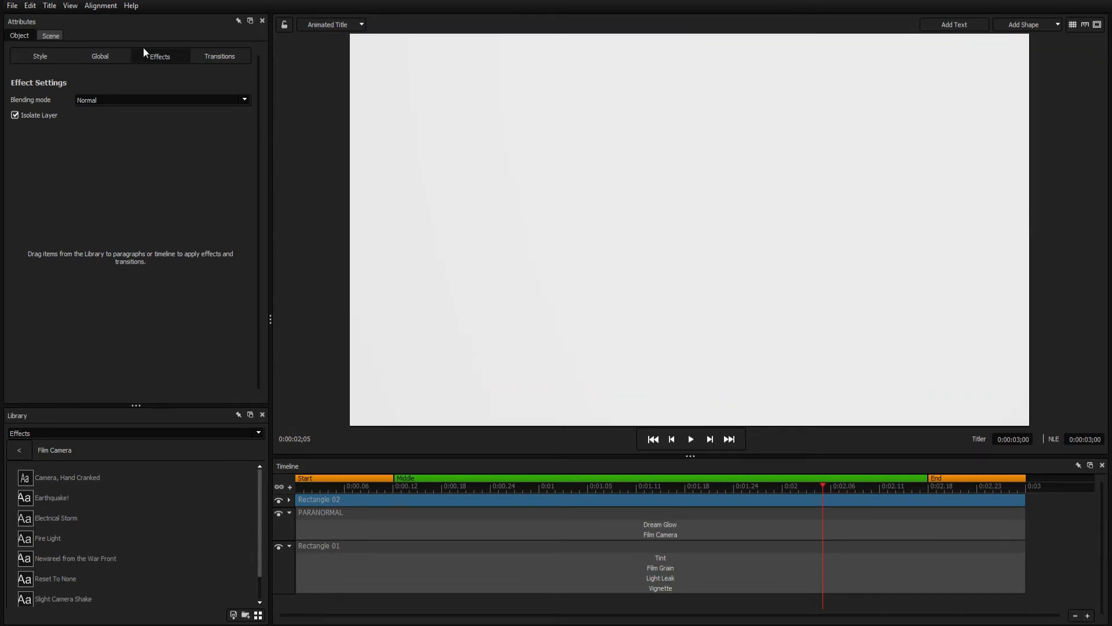
pyautogui.click(39, 56)
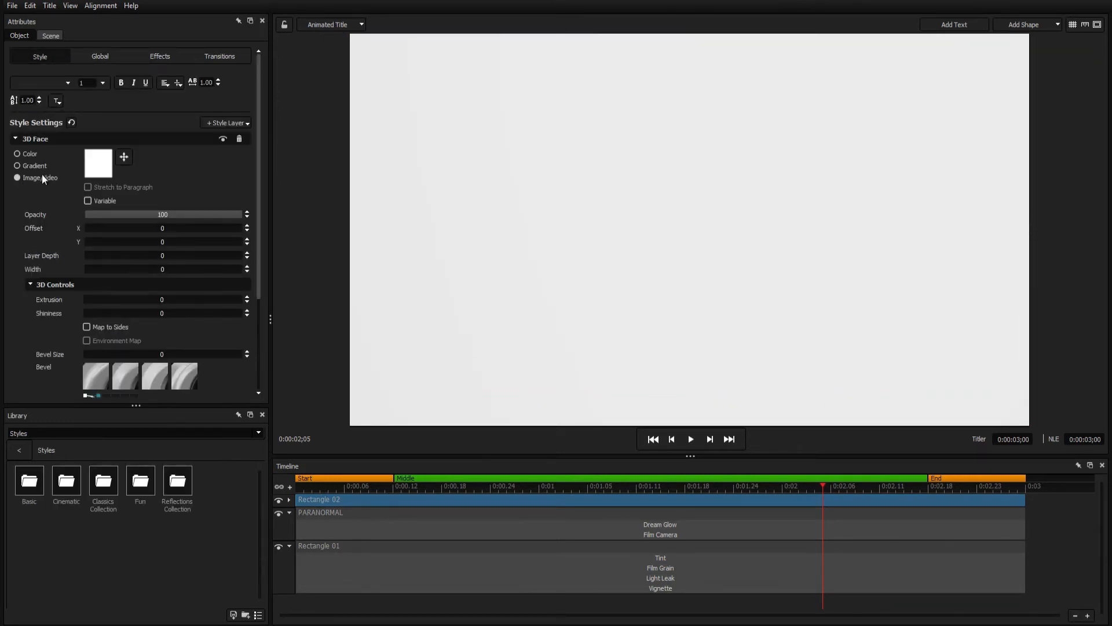
pyautogui.click(14, 178)
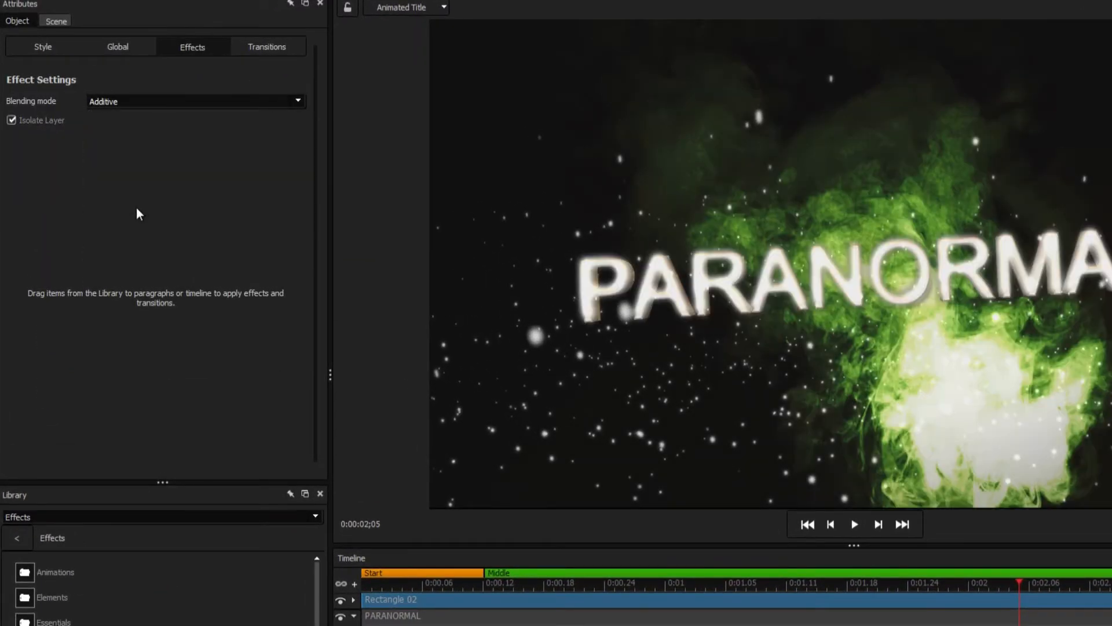
pyautogui.click(39, 47)
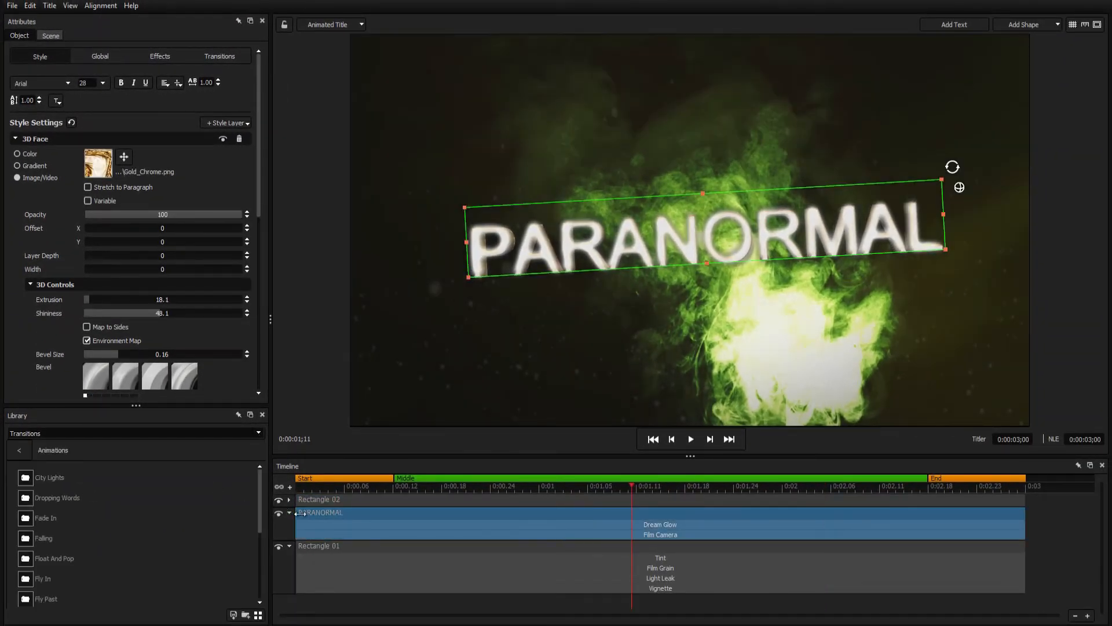
# Browse the Animations transition presets to give PARANORMAL its Fly Past entrance.
pyautogui.scroll(-3)
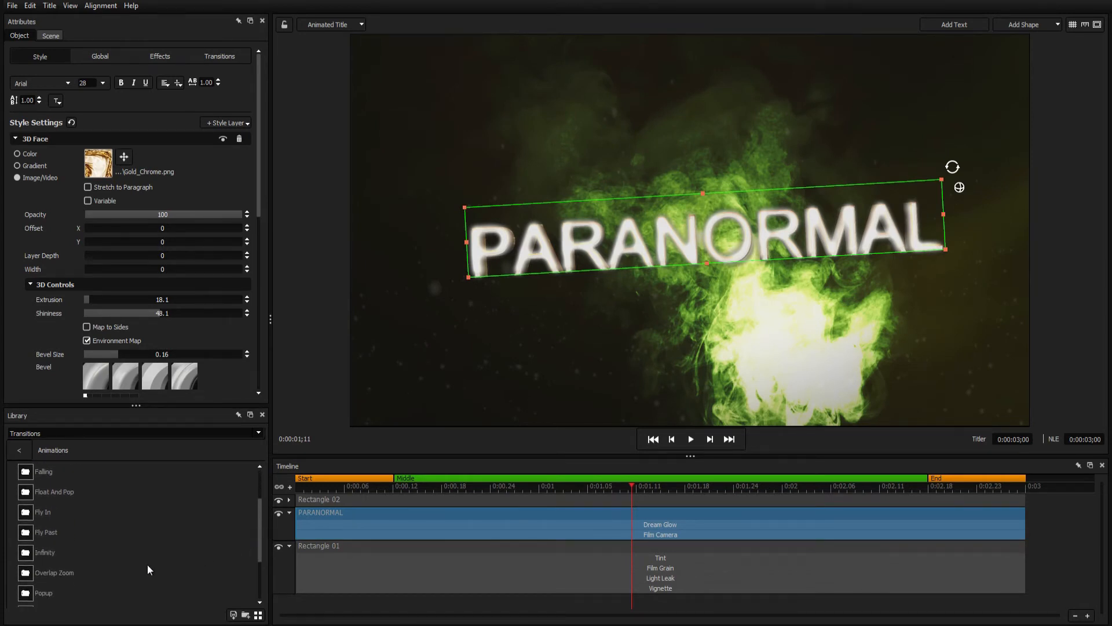
pyautogui.click(45, 532)
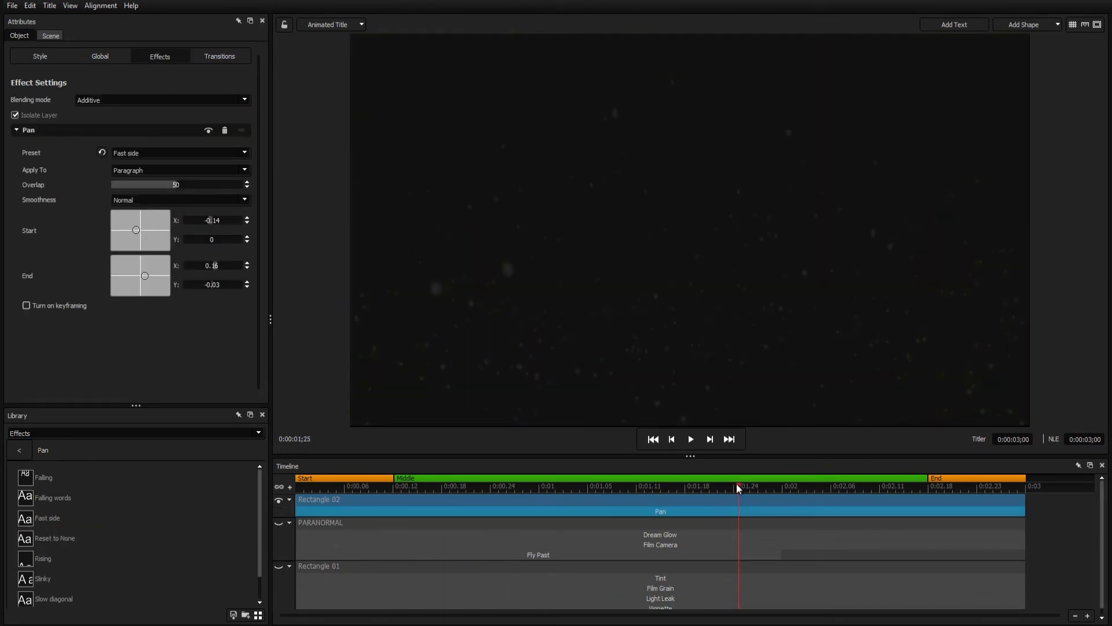
# Play the particle preview, then make the PARANORMAL and smoke background tracks visible again.
pyautogui.click(691, 439)
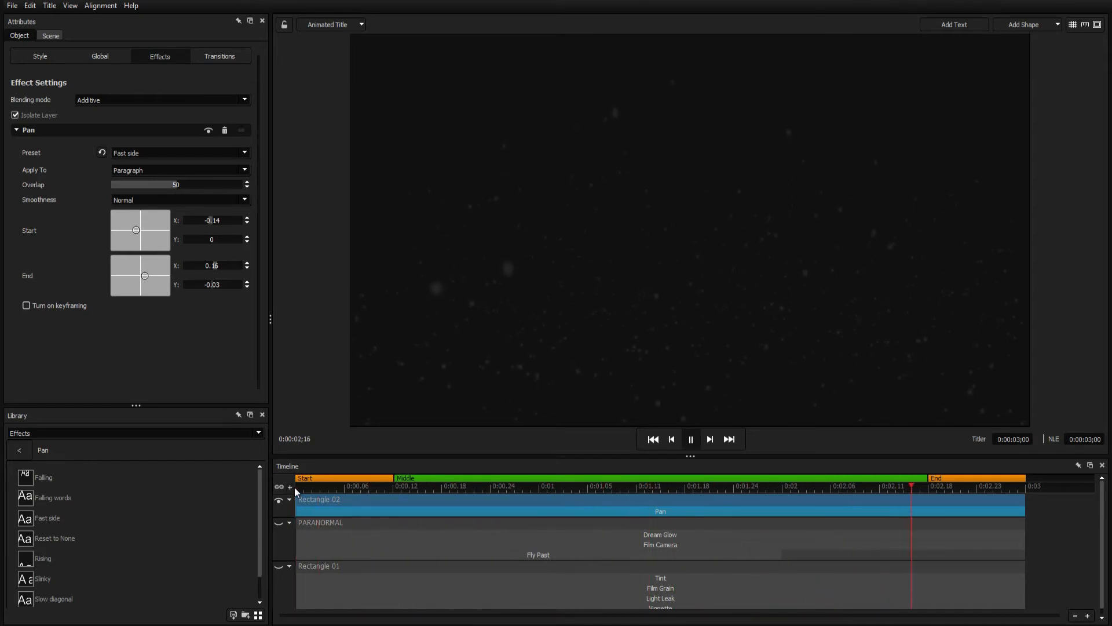
pyautogui.click(647, 486)
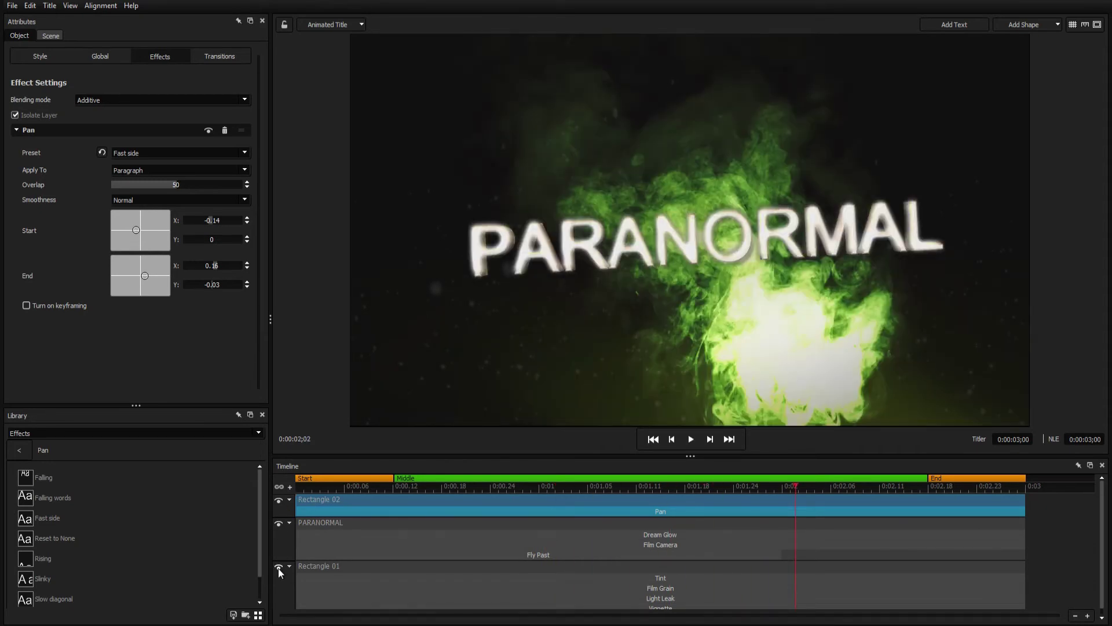
pyautogui.click(319, 565)
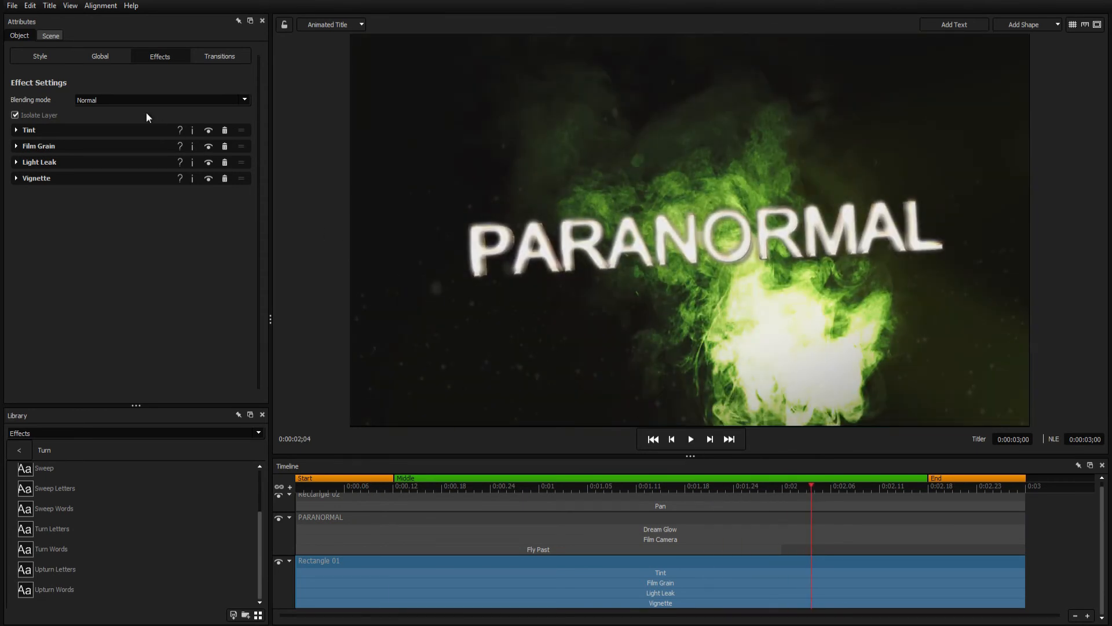
# Keyframe the smoke rectangle's transform with a start and end keyframe, rotating it slightly in Y on the last.
pyautogui.click(106, 56)
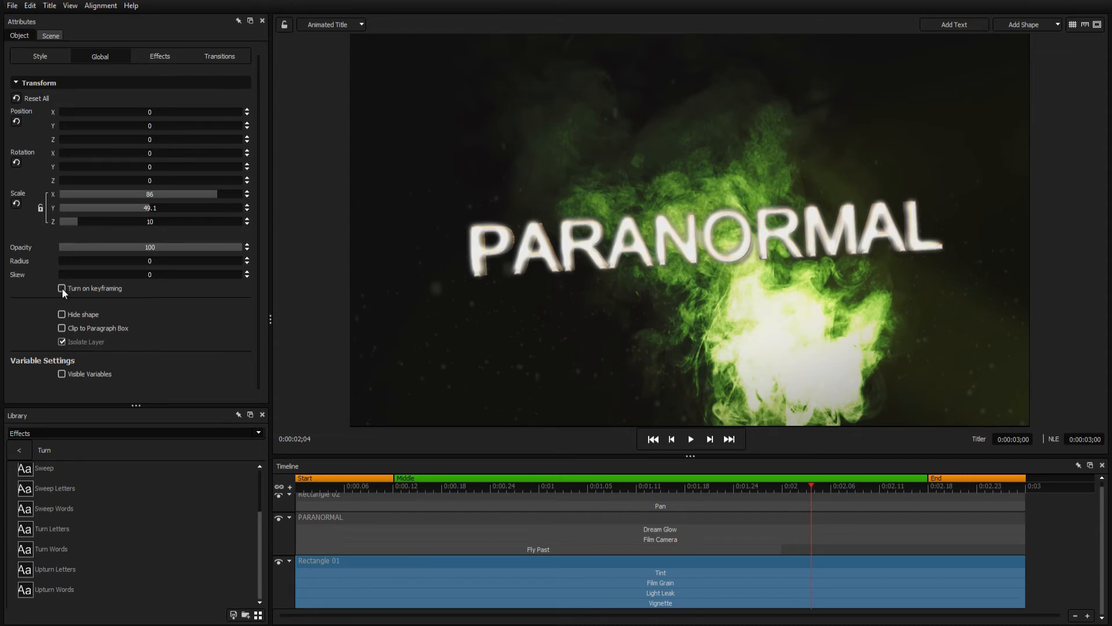
pyautogui.click(61, 287)
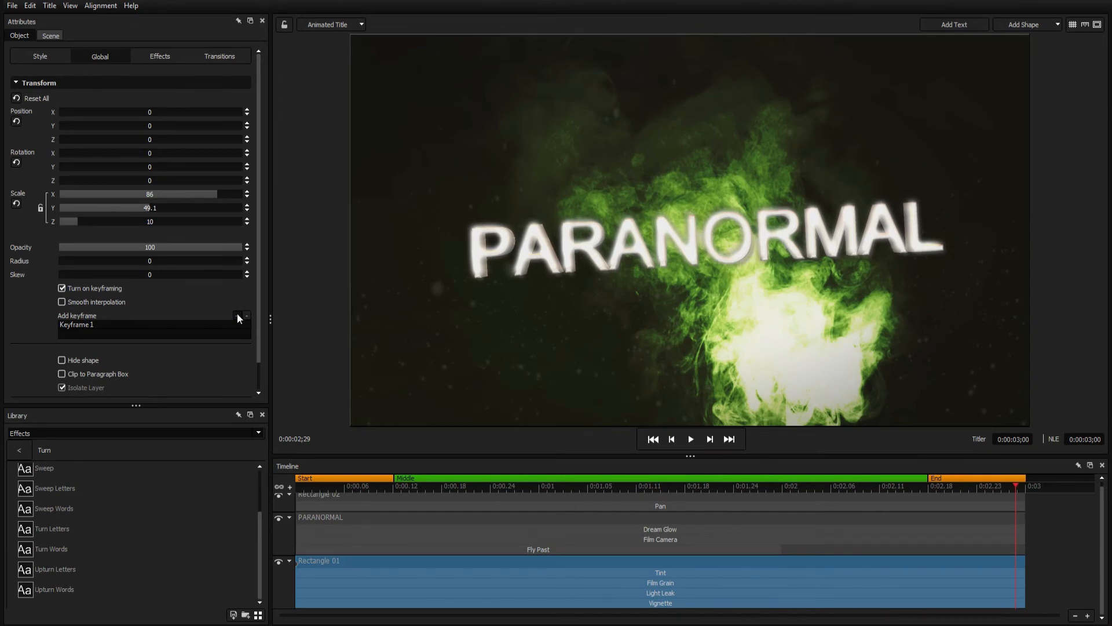
pyautogui.click(238, 316)
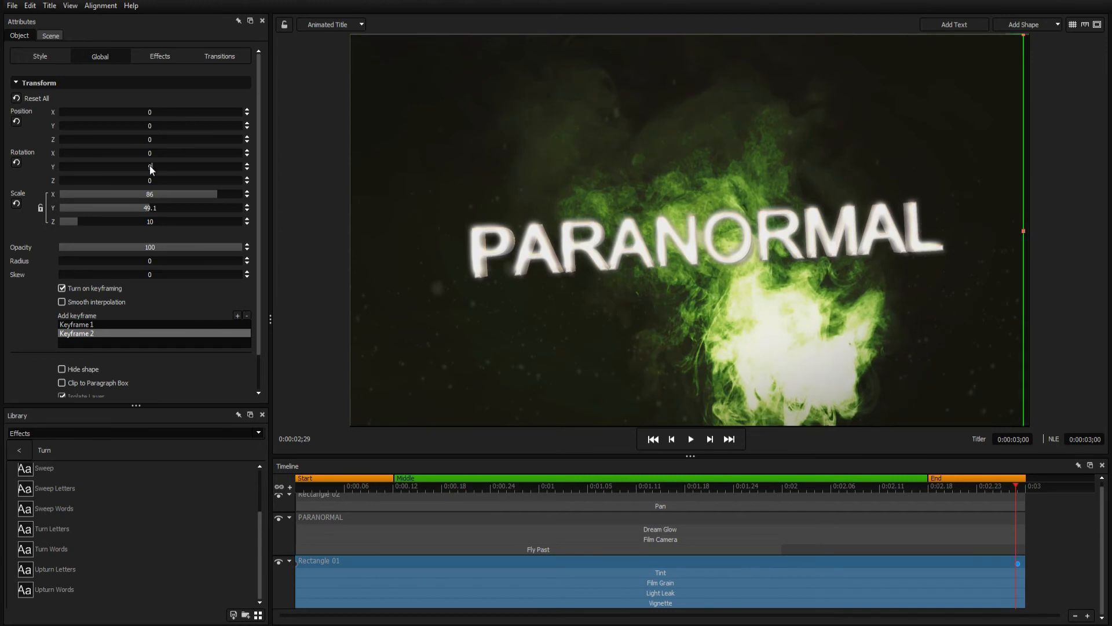
pyautogui.moveTo(149, 167); pyautogui.dragTo(151, 167)
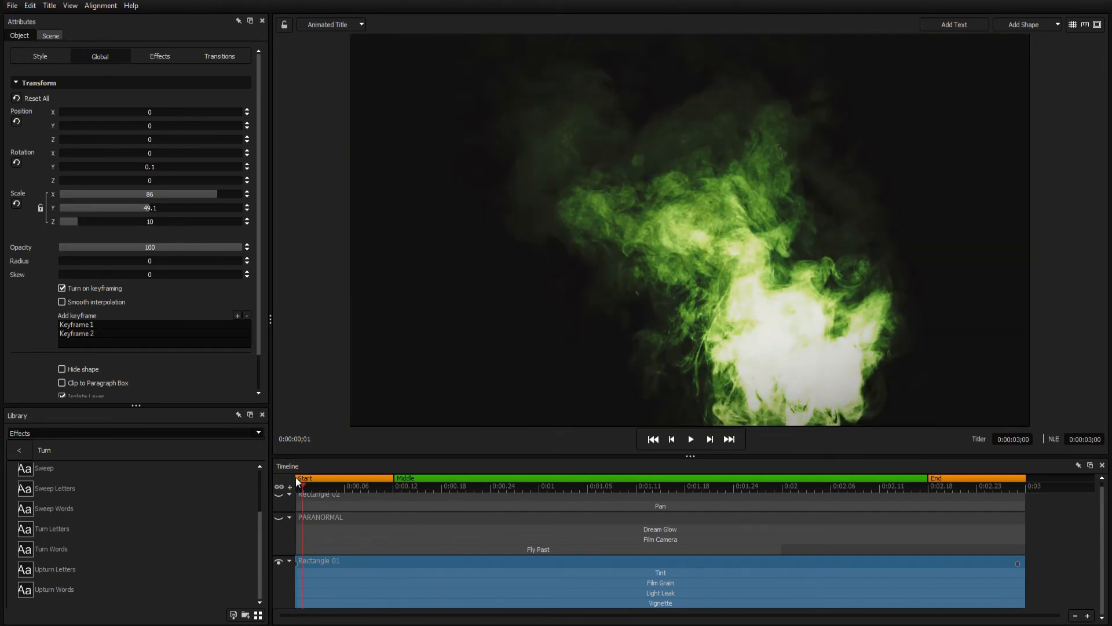
# Play back the slowly turning smoke animation from the start.
pyautogui.click(691, 439)
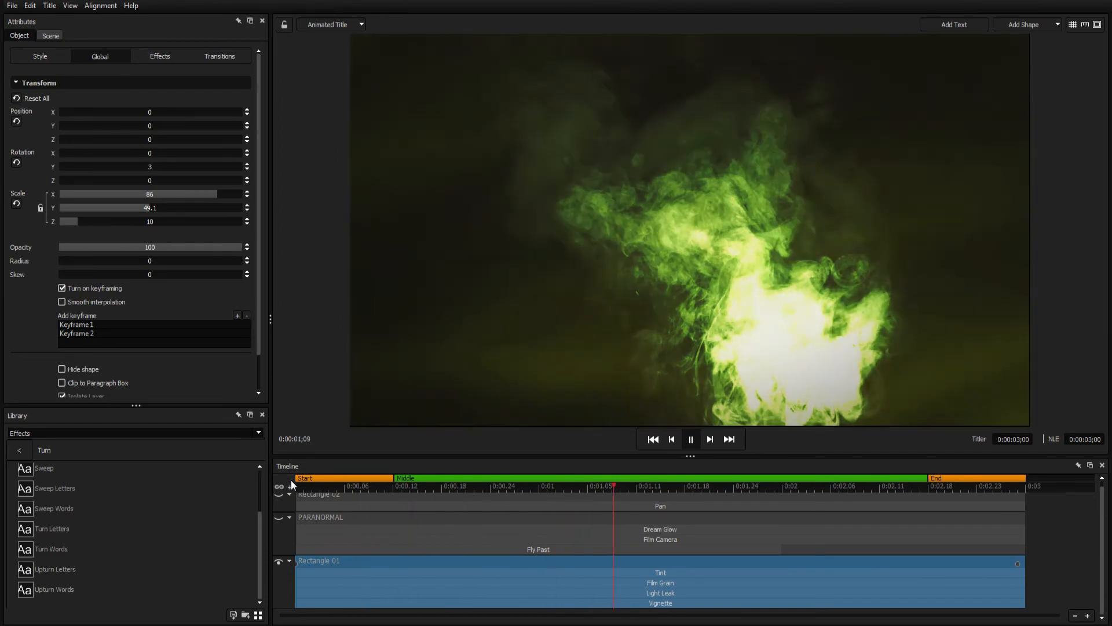
pyautogui.click(349, 486)
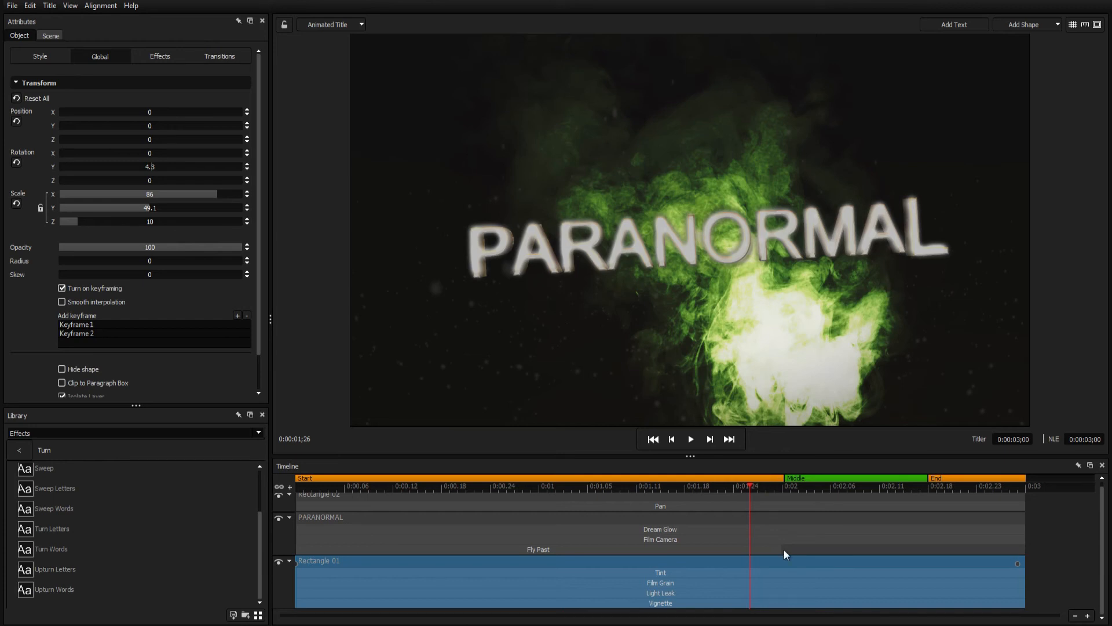
# Save the title project under the name Paranormal.
pyautogui.click(10, 7)
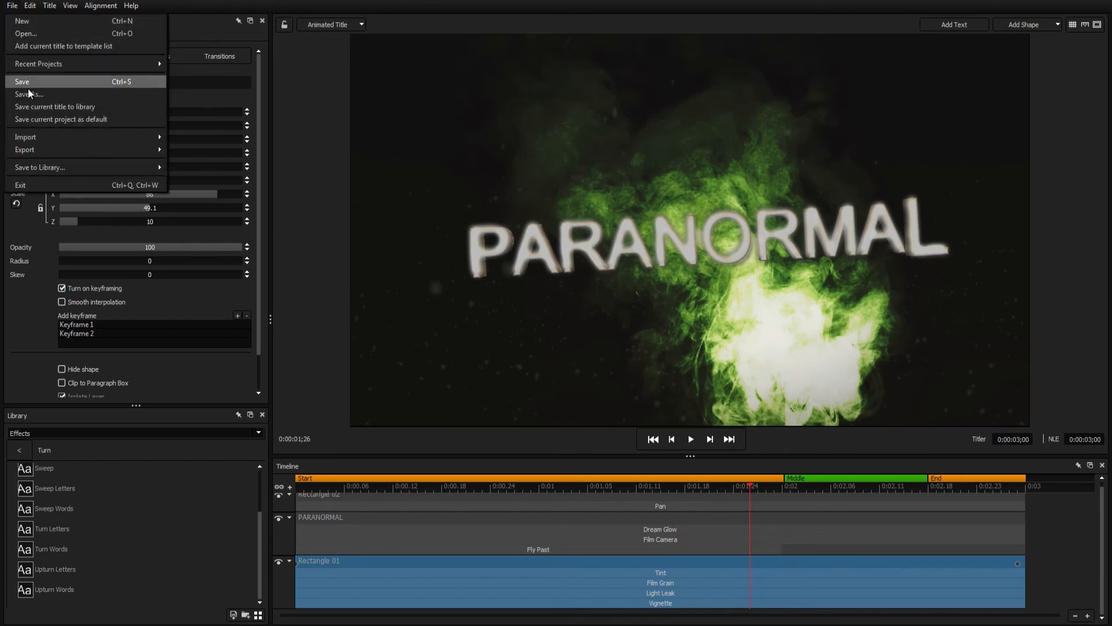
pyautogui.click(28, 94)
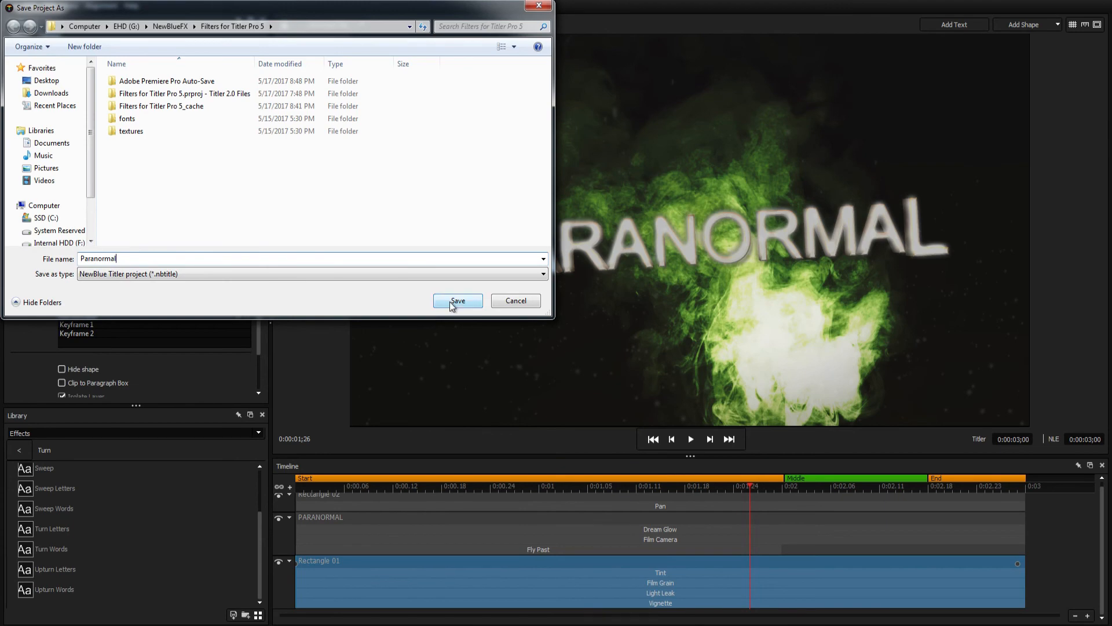
pyautogui.click(458, 300)
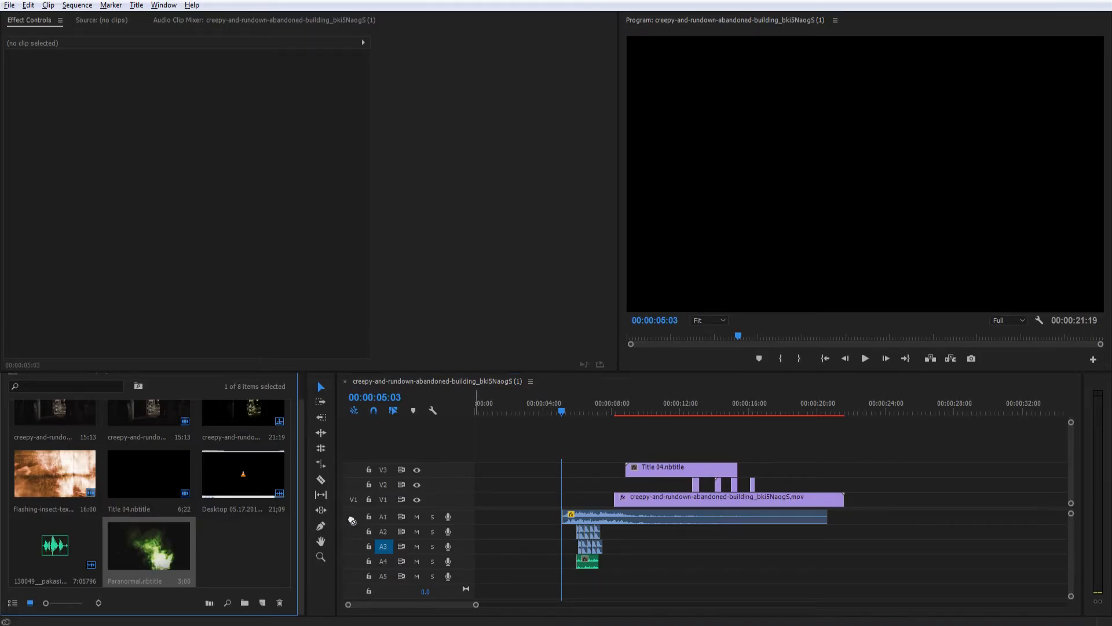
# Place Paranormal.nbtitle on track V1 at the playhead, ahead of the abandoned-building footage.
pyautogui.moveTo(149, 547); pyautogui.dragTo(585, 496)
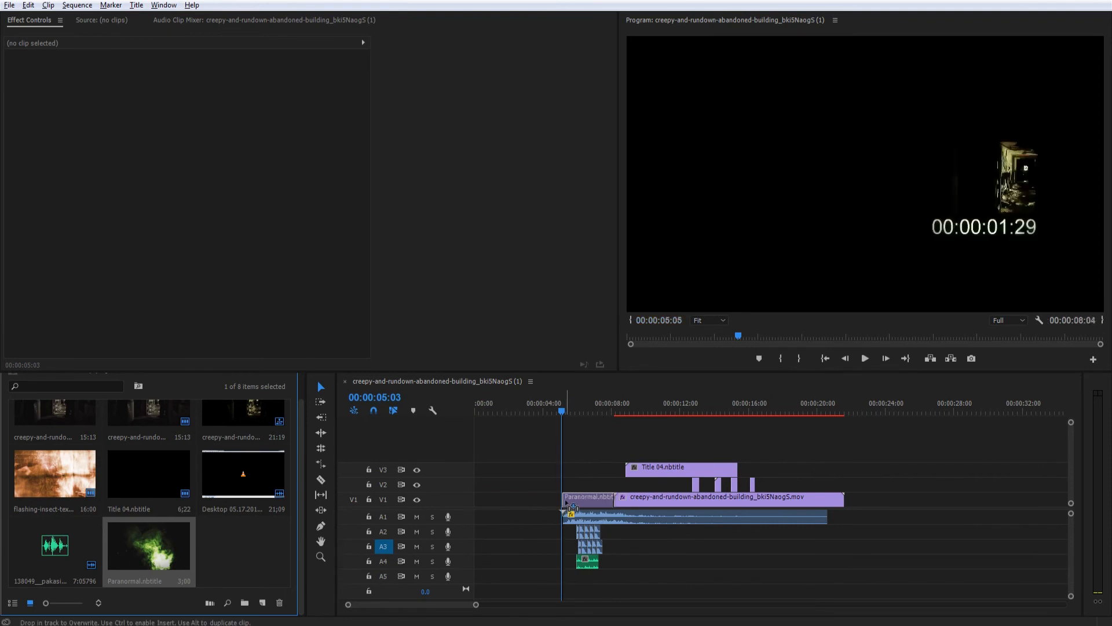